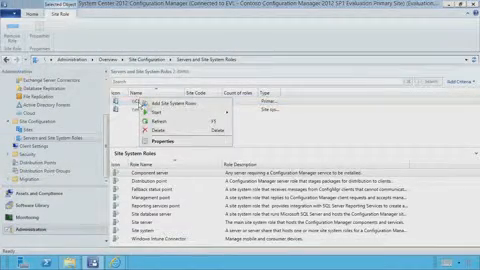
# Start a new Windows Intune subscription and select All Users as the enrolling collection.
pyautogui.click(150, 103)
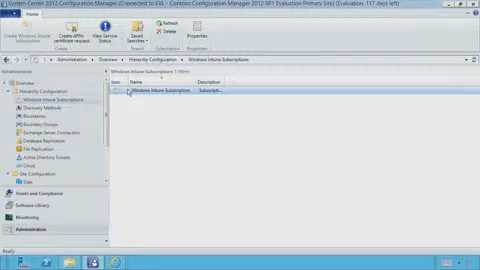
pyautogui.rightClick(150, 93)
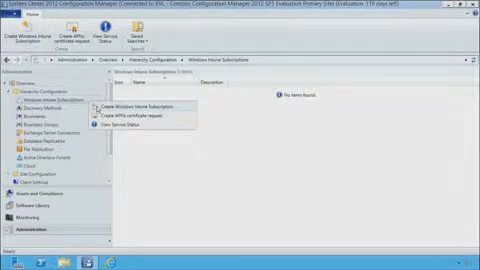
pyautogui.click(130, 103)
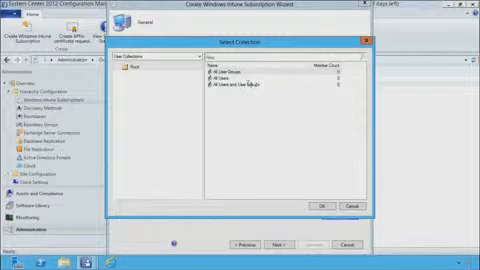
pyautogui.click(270, 77)
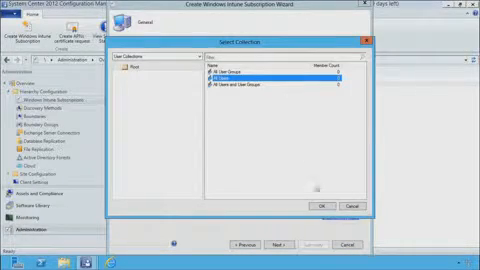
pyautogui.click(311, 207)
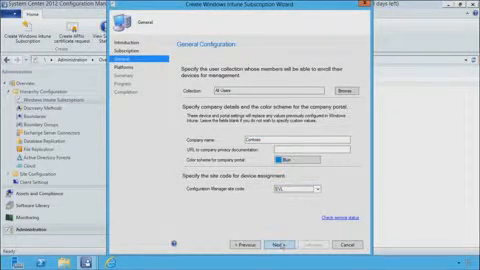
# Advance past the general settings and create the Contoso subscription.
pyautogui.click(286, 244)
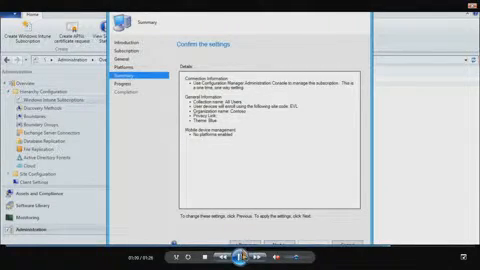
pyautogui.click(122, 65)
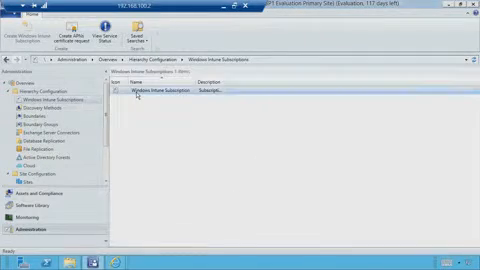
# Keep All Users and site code EVL in the subscription properties, then check Intune service status.
pyautogui.rightClick(160, 93)
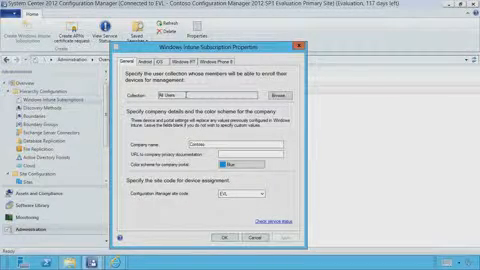
pyautogui.click(287, 93)
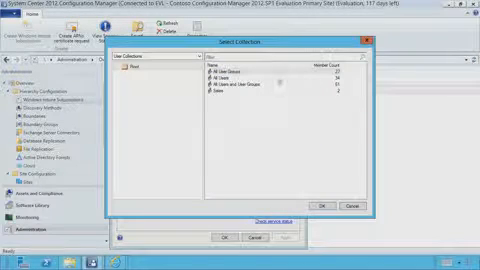
pyautogui.click(322, 207)
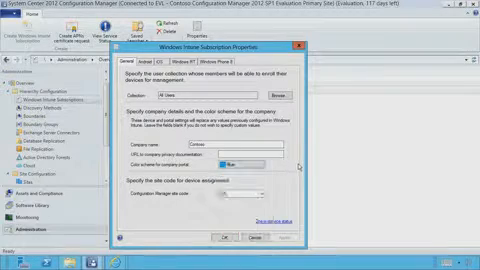
pyautogui.write('EVL')
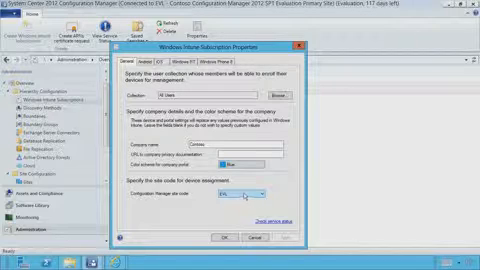
pyautogui.click(240, 199)
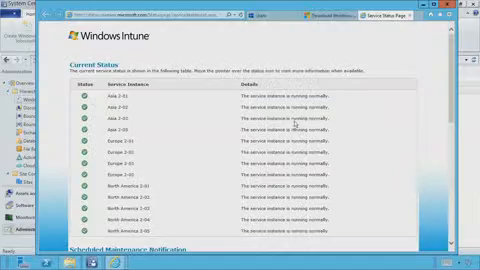
pyautogui.scroll(-3)
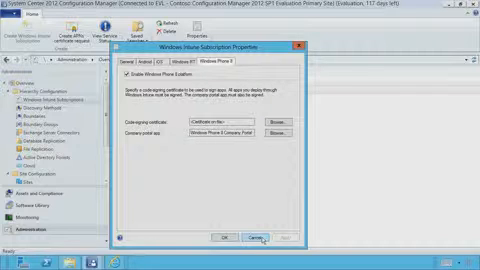
# Cancel the subscription properties and go to the Software Library applications.
pyautogui.click(253, 237)
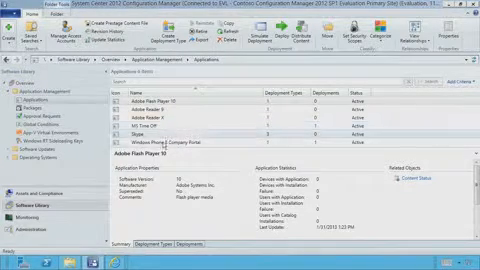
pyautogui.click(200, 146)
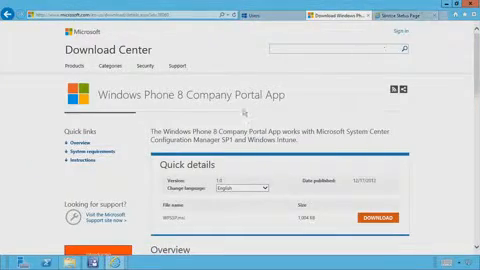
# Scroll through the Windows Phone 8 Company Portal App download page details.
pyautogui.scroll(-3)
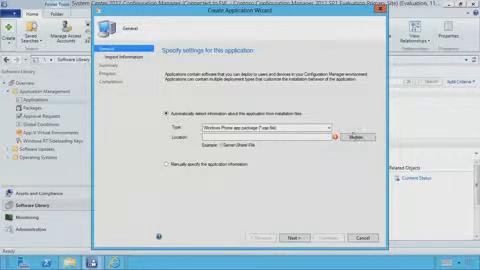
# Import the SSP.xap app package from Shared\Apps and continue the wizard.
pyautogui.click(348, 131)
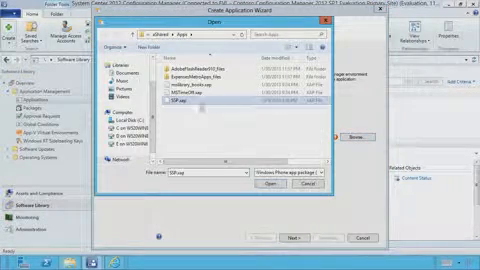
pyautogui.click(268, 191)
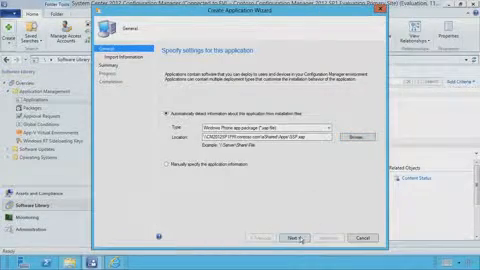
pyautogui.click(290, 238)
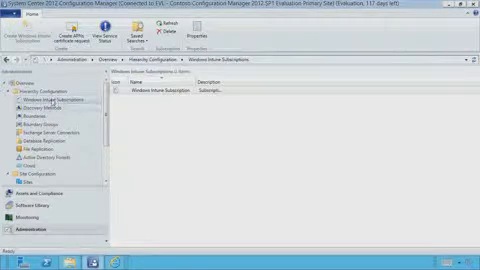
# Pick Windows Phone 8 Company Portal as the subscription's software to deploy.
pyautogui.rightClick(160, 90)
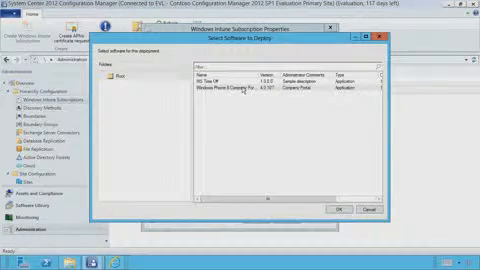
pyautogui.click(280, 92)
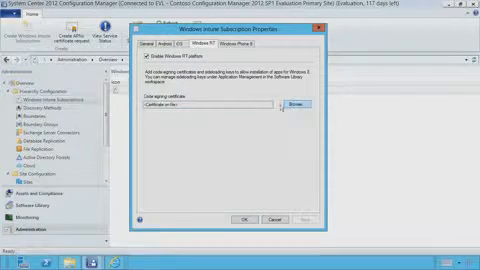
# Browse for a code-signing certificate for the Windows RT platform.
pyautogui.click(303, 104)
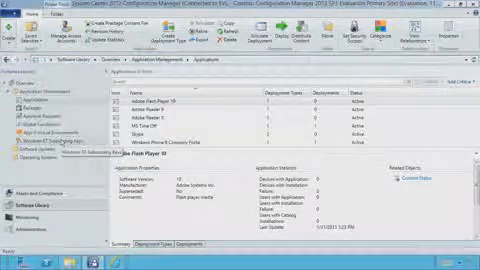
# View the Contoso SideLoad Key's properties under Windows RT Sideloading Keys.
pyautogui.click(52, 146)
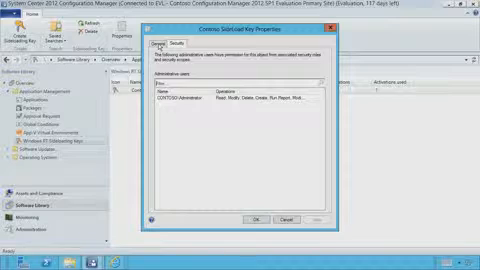
pyautogui.click(168, 63)
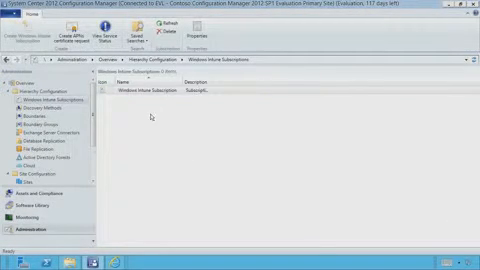
# Review the subscription's iOS settings, then cancel the properties dialog.
pyautogui.rightClick(135, 95)
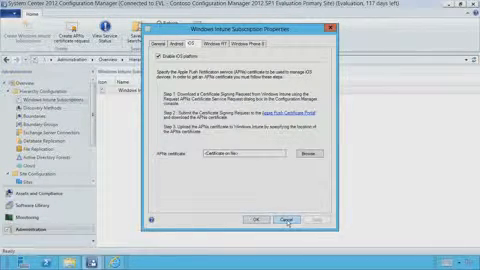
pyautogui.click(291, 212)
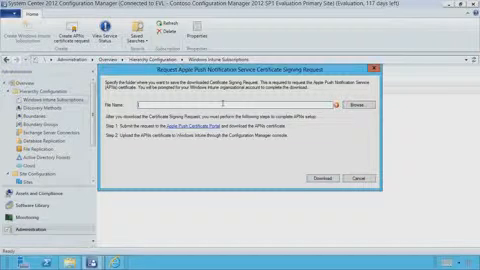
# Cancel the APNs certificate signing request and reopen the Windows Intune Subscription properties.
pyautogui.click(350, 177)
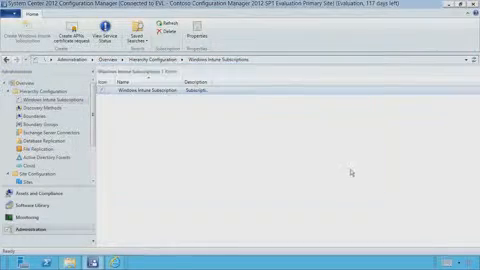
pyautogui.rightClick(155, 98)
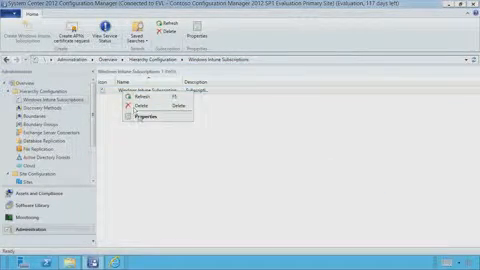
pyautogui.click(142, 122)
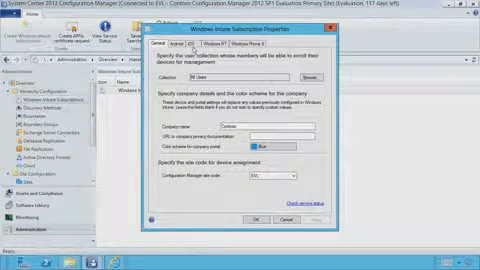